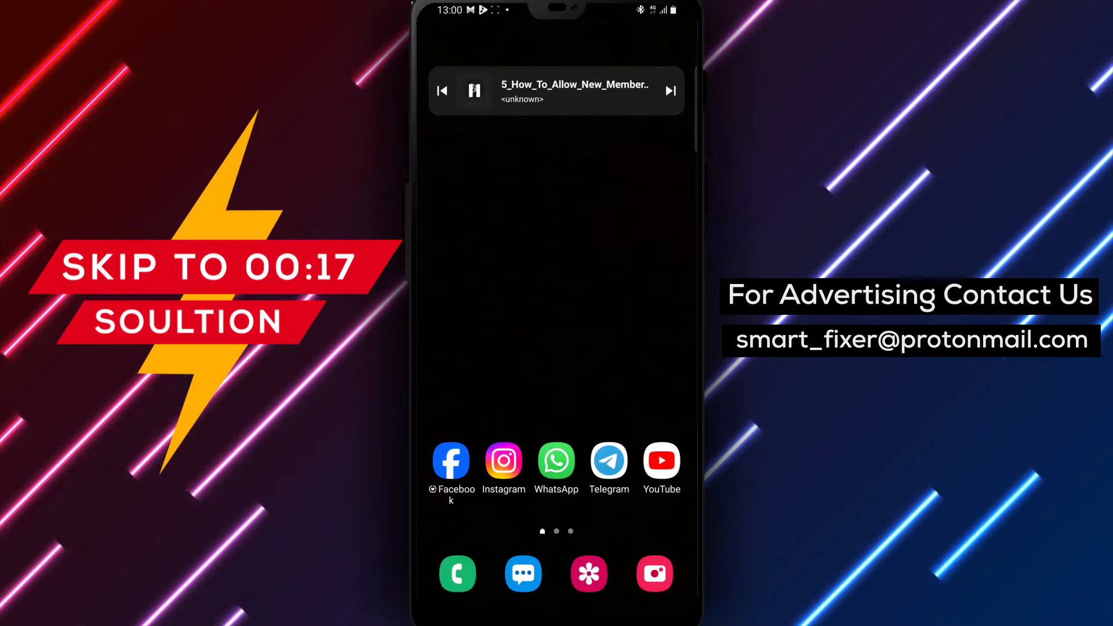
Step: Launch Telegram from the home screen to reach its chat list
left_click(609, 462)
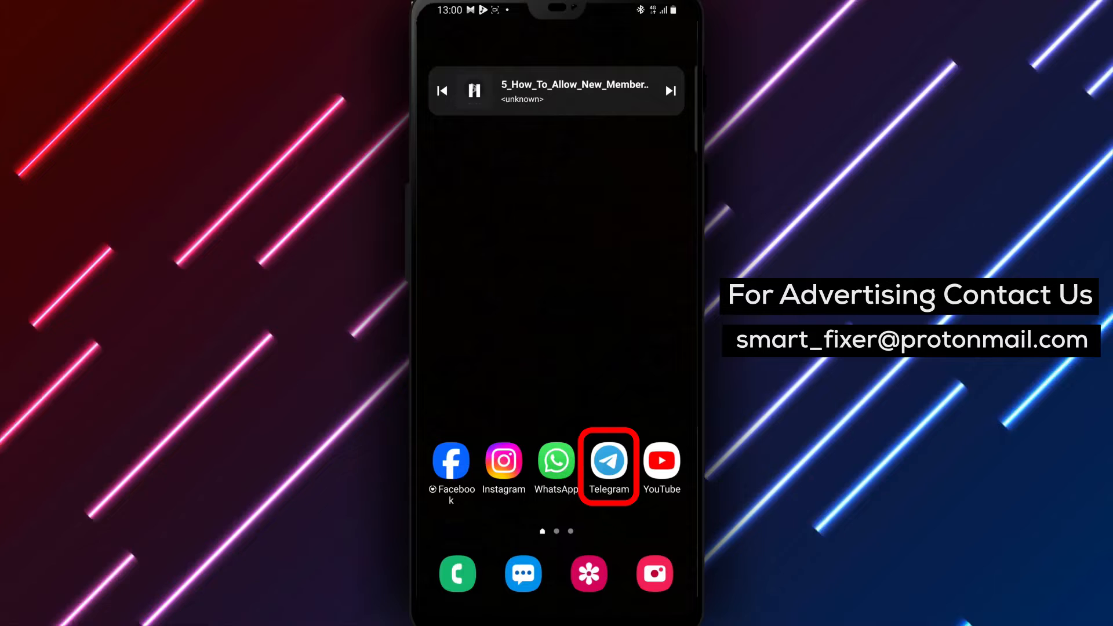
left_click(608, 460)
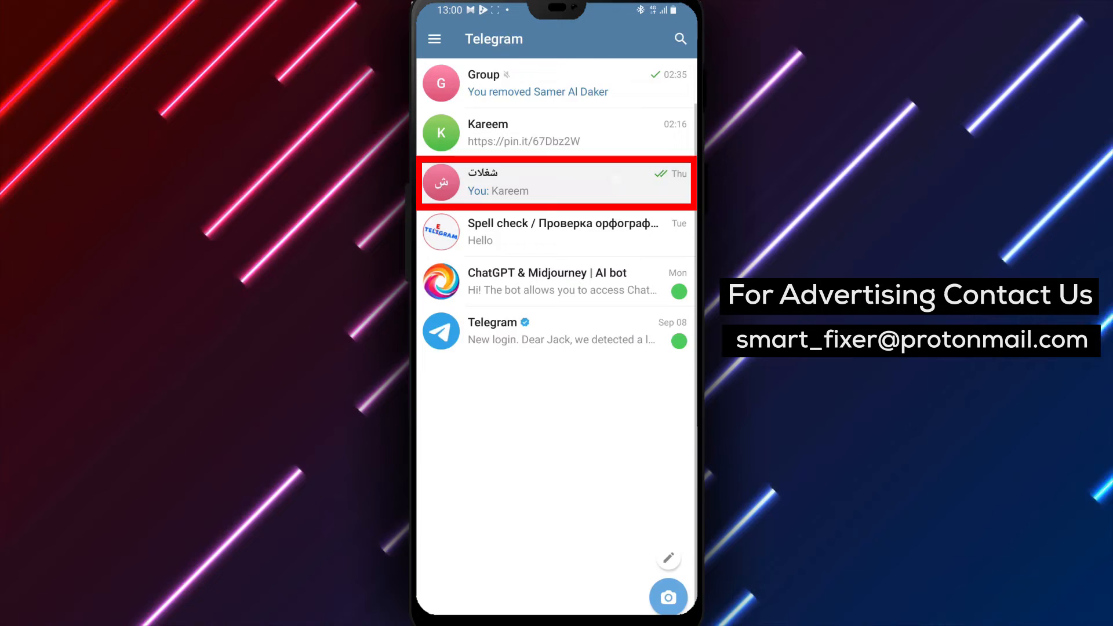
Step: Open the شغلات group's info and enter its edit settings via the pencil icon
left_click(555, 182)
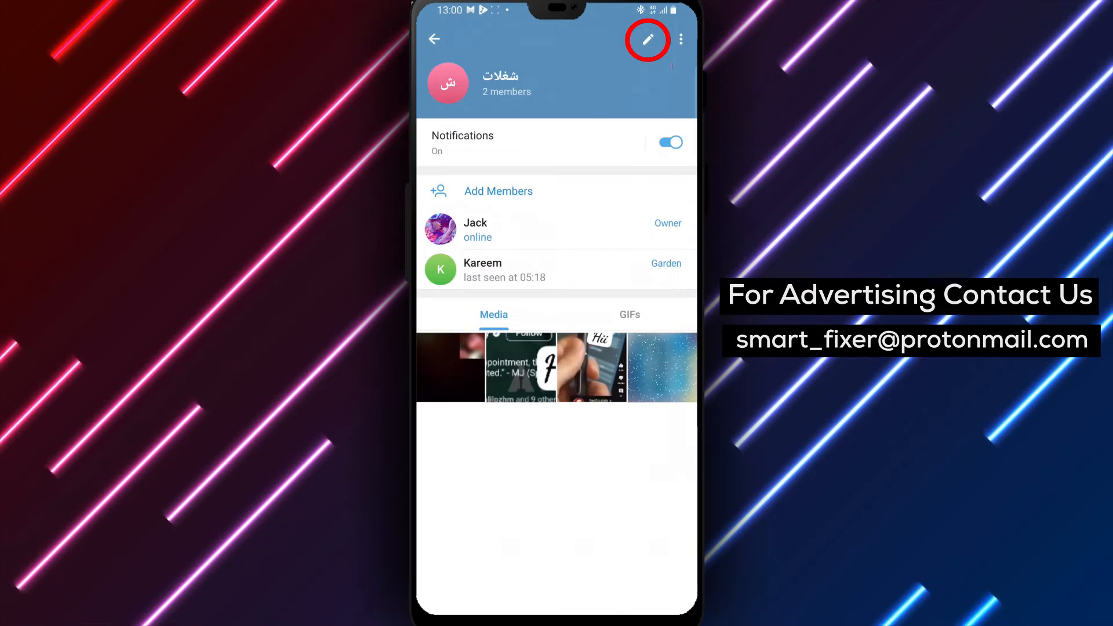
left_click(647, 39)
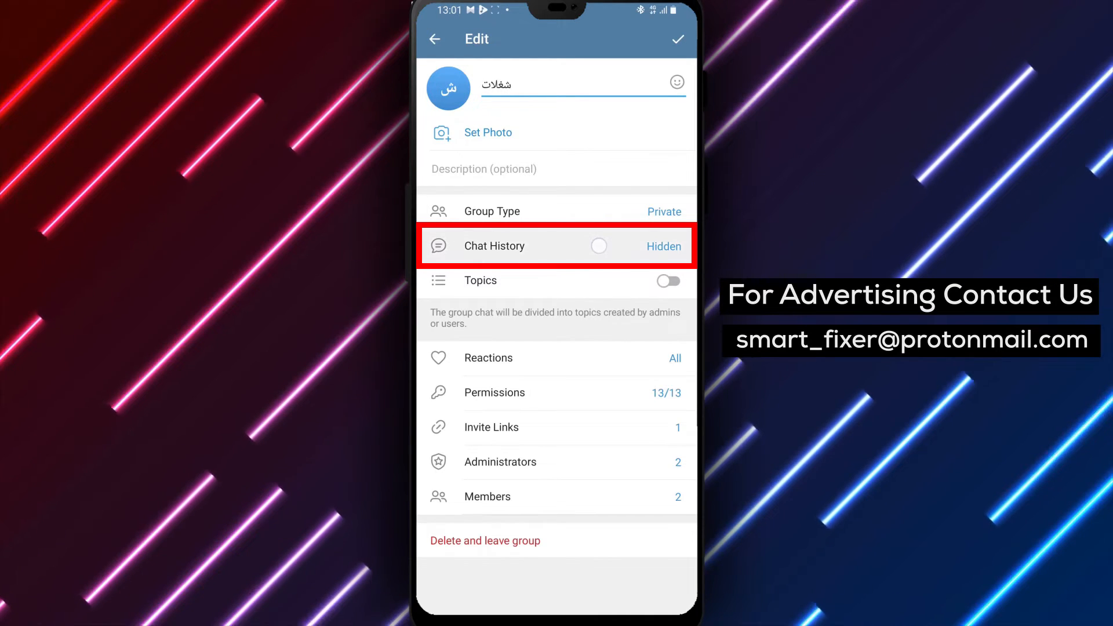
Step: Change Chat History for new members from Hidden to Visible
left_click(493, 245)
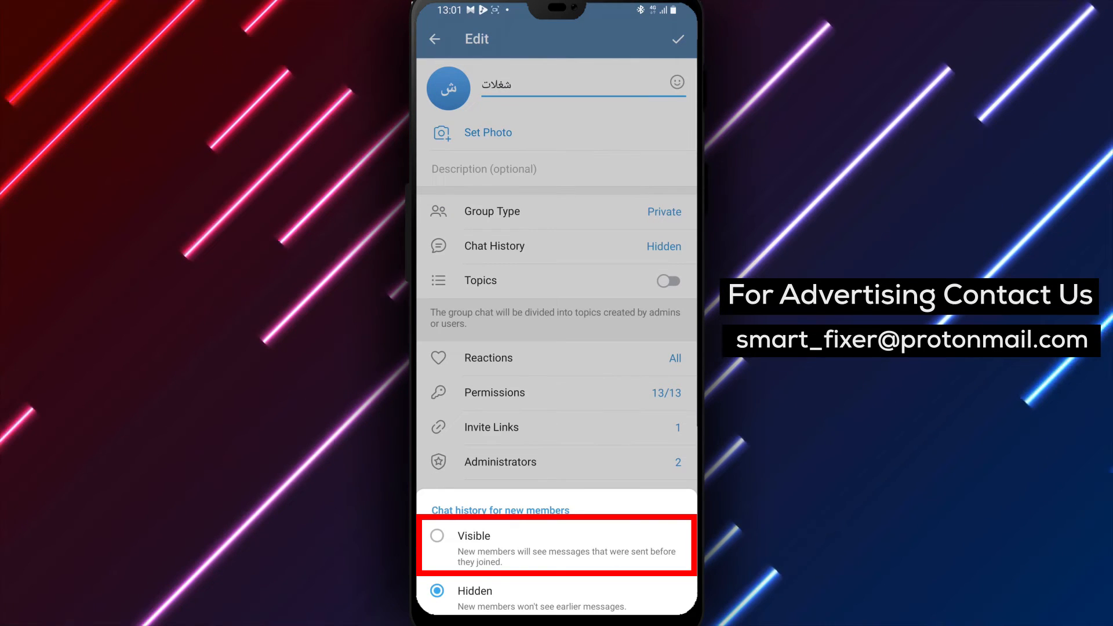
left_click(578, 542)
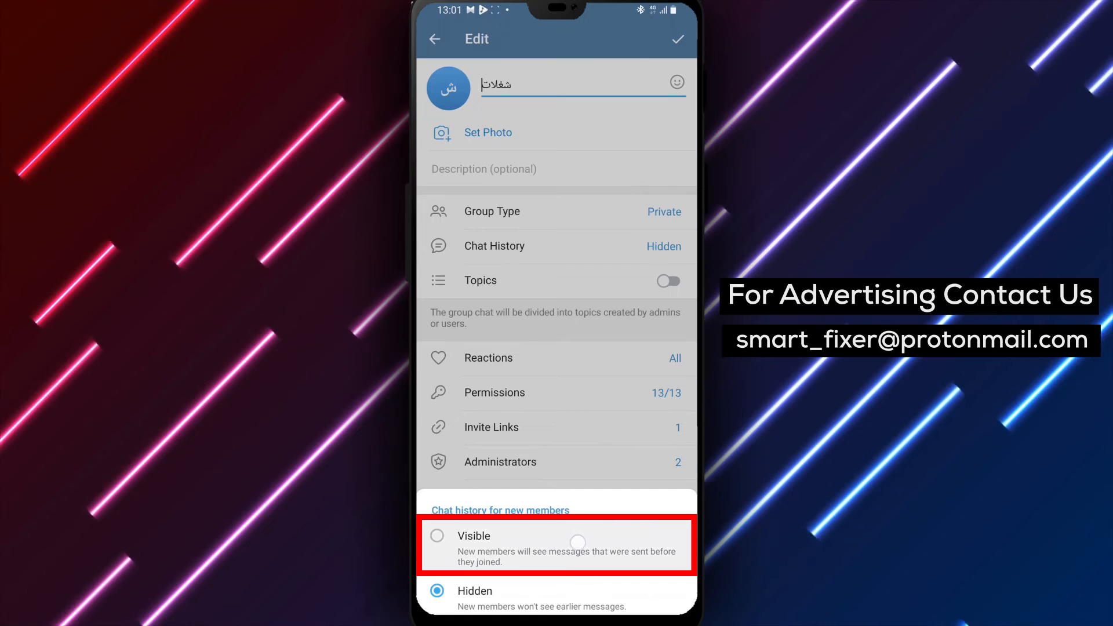
left_click(473, 535)
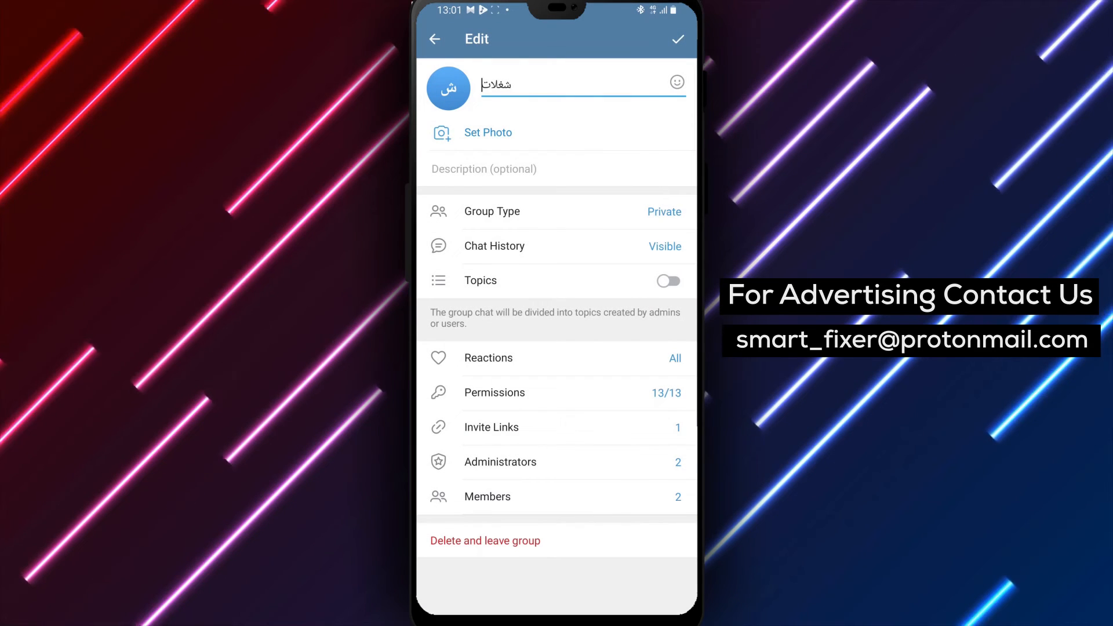